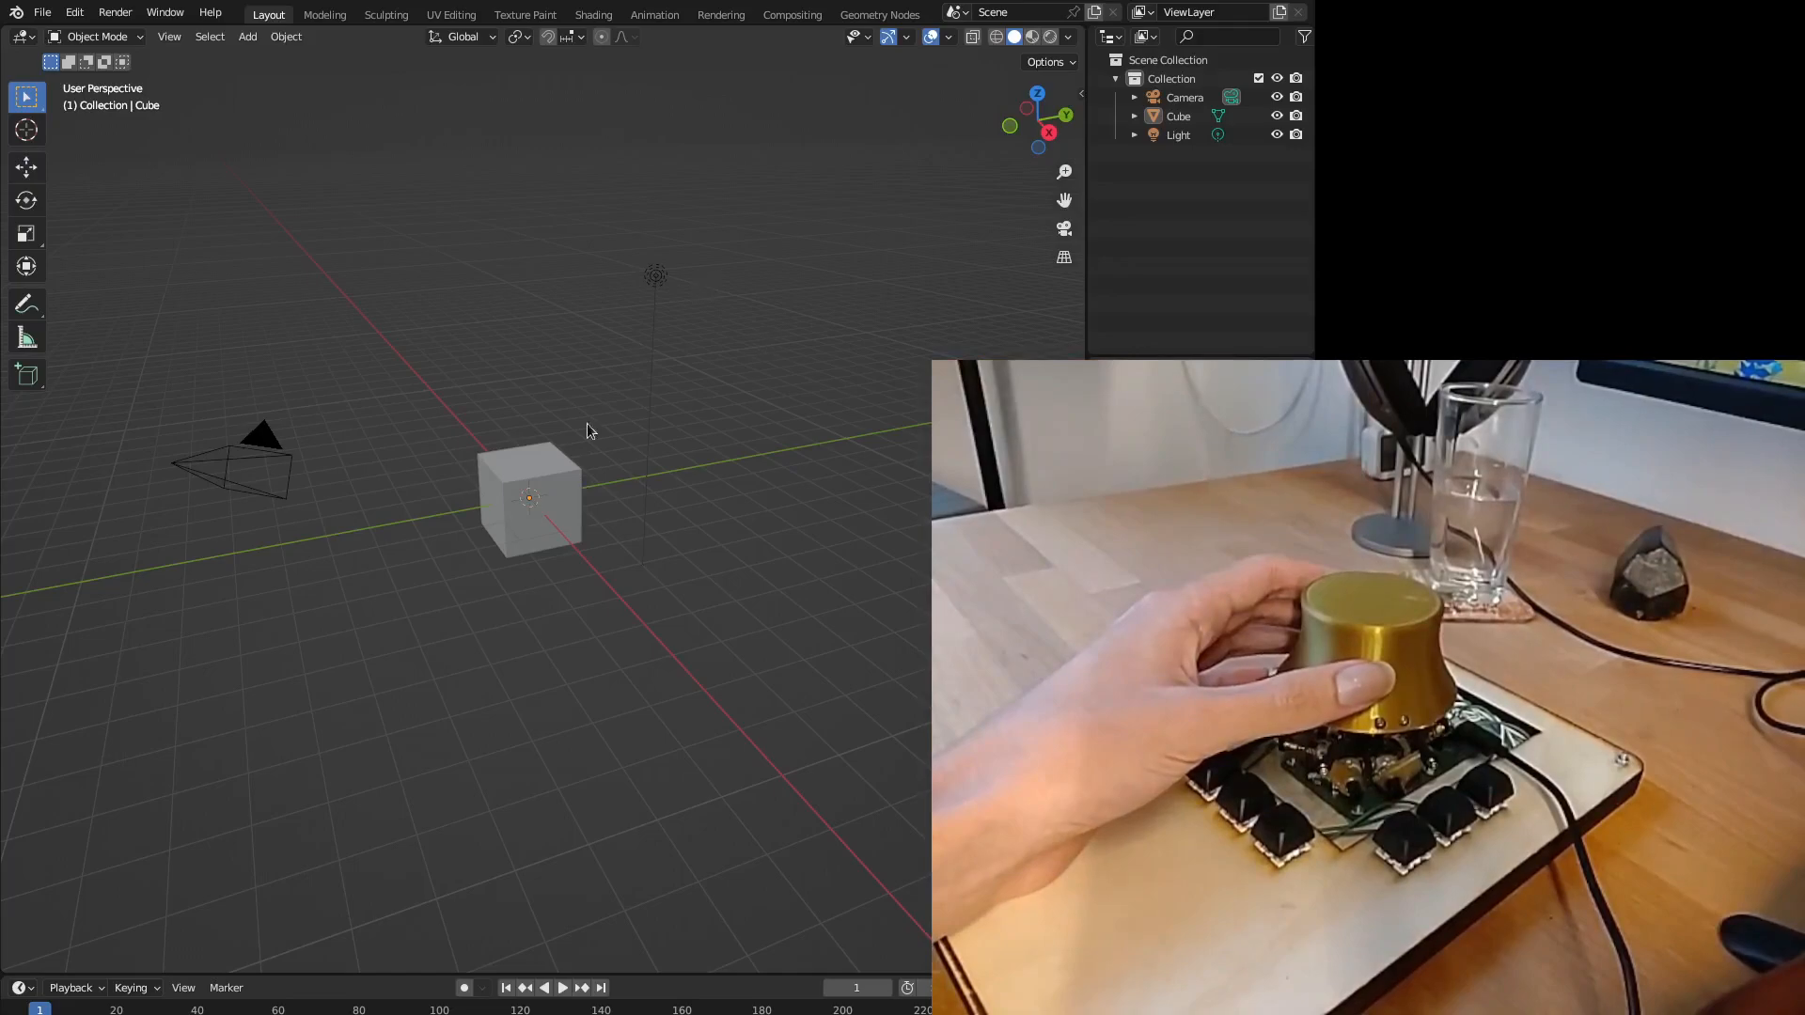
mouse_move(630, 574)
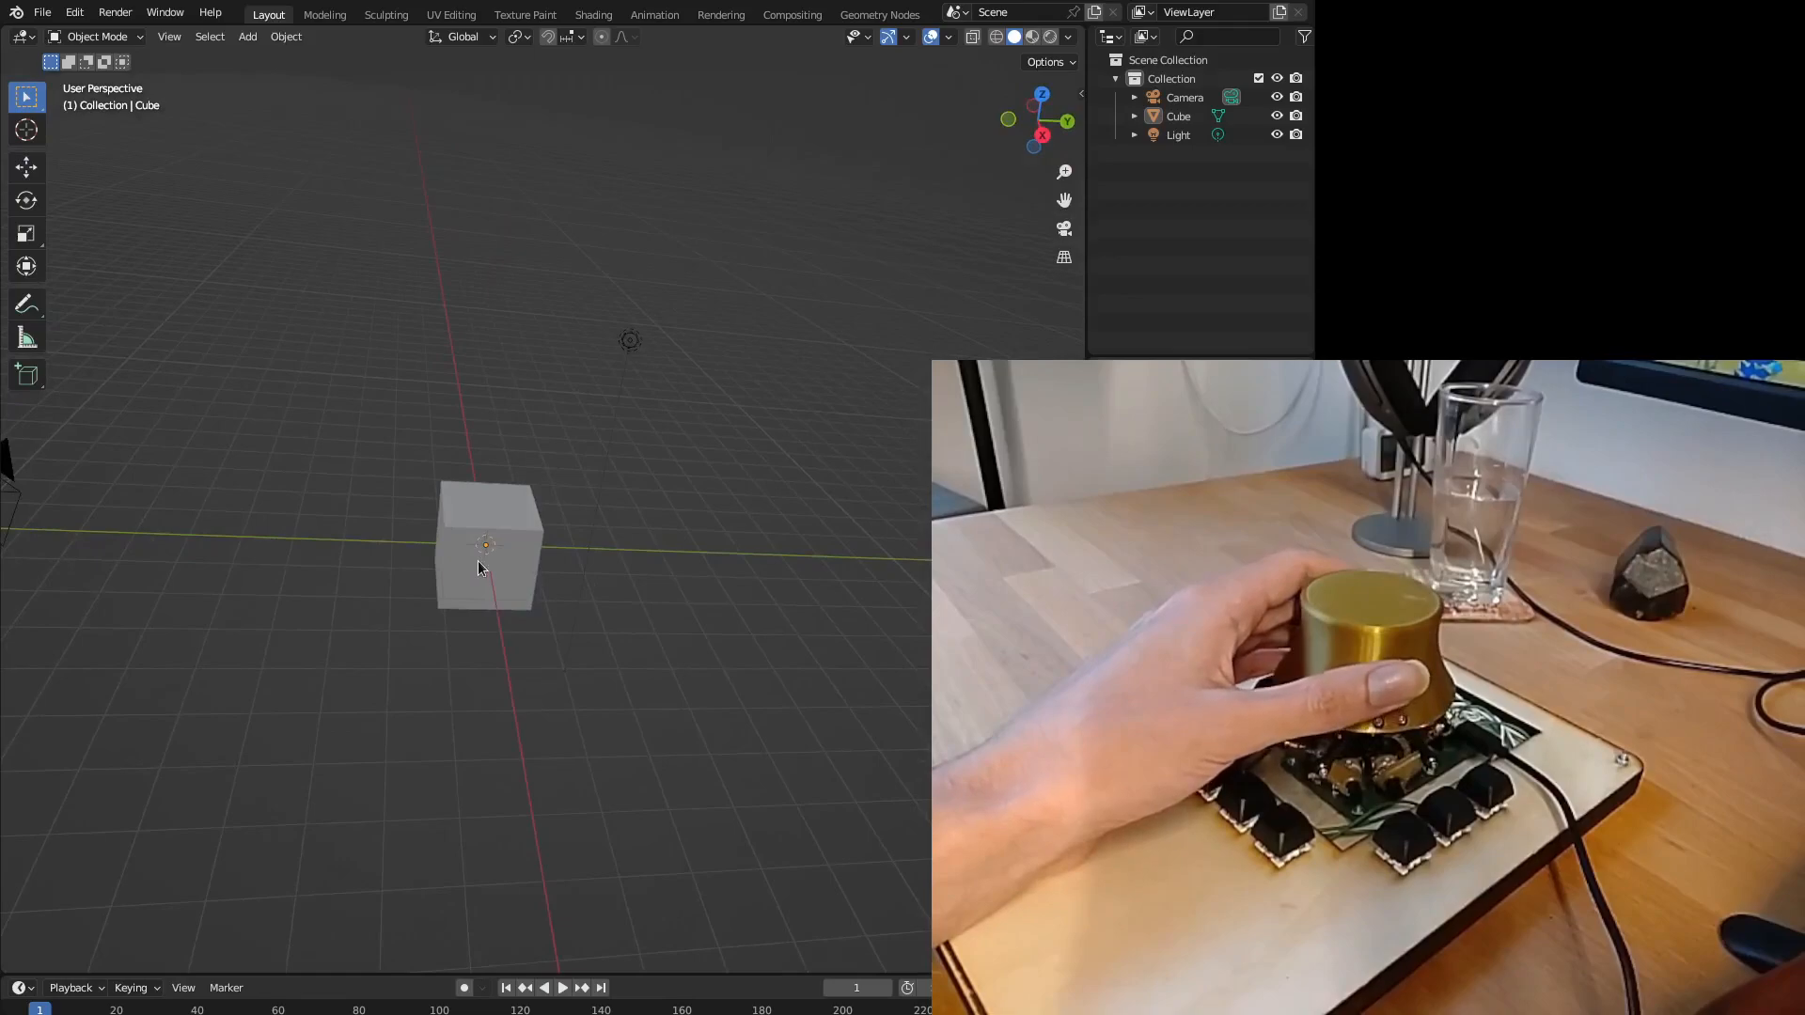
- Select the default cube in the viewport after orbiting around the scene
click(482, 570)
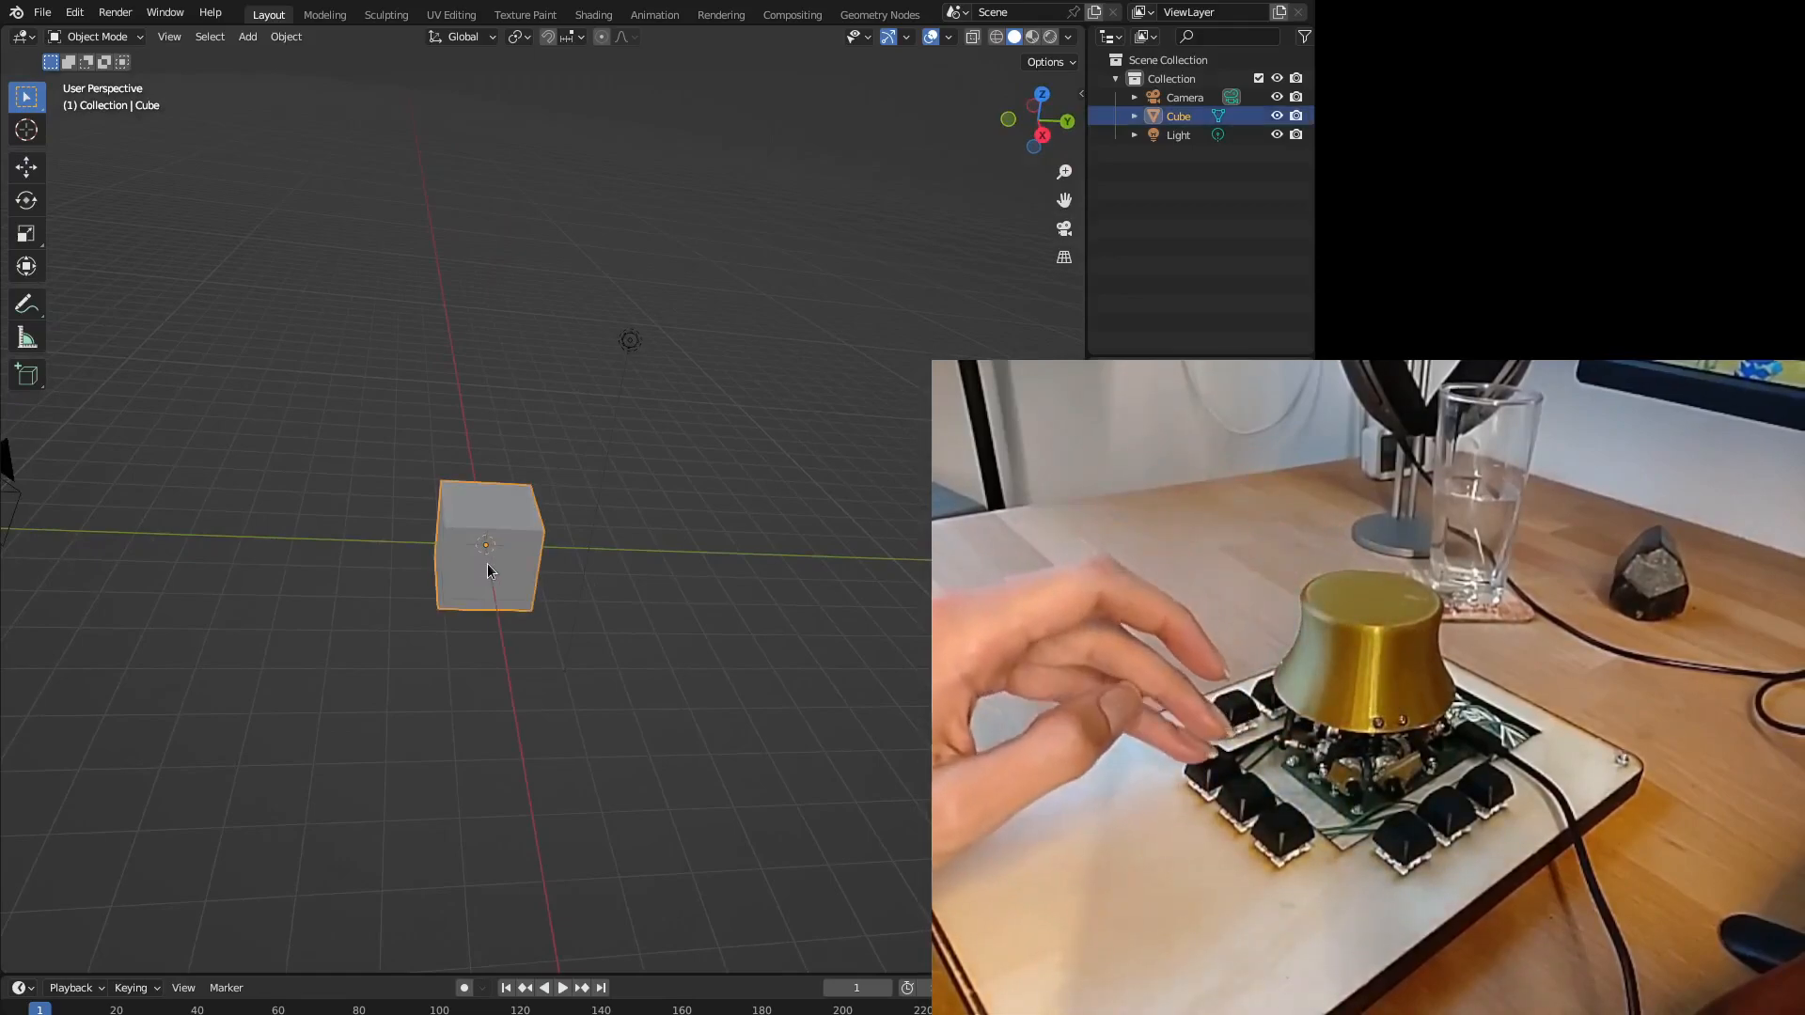